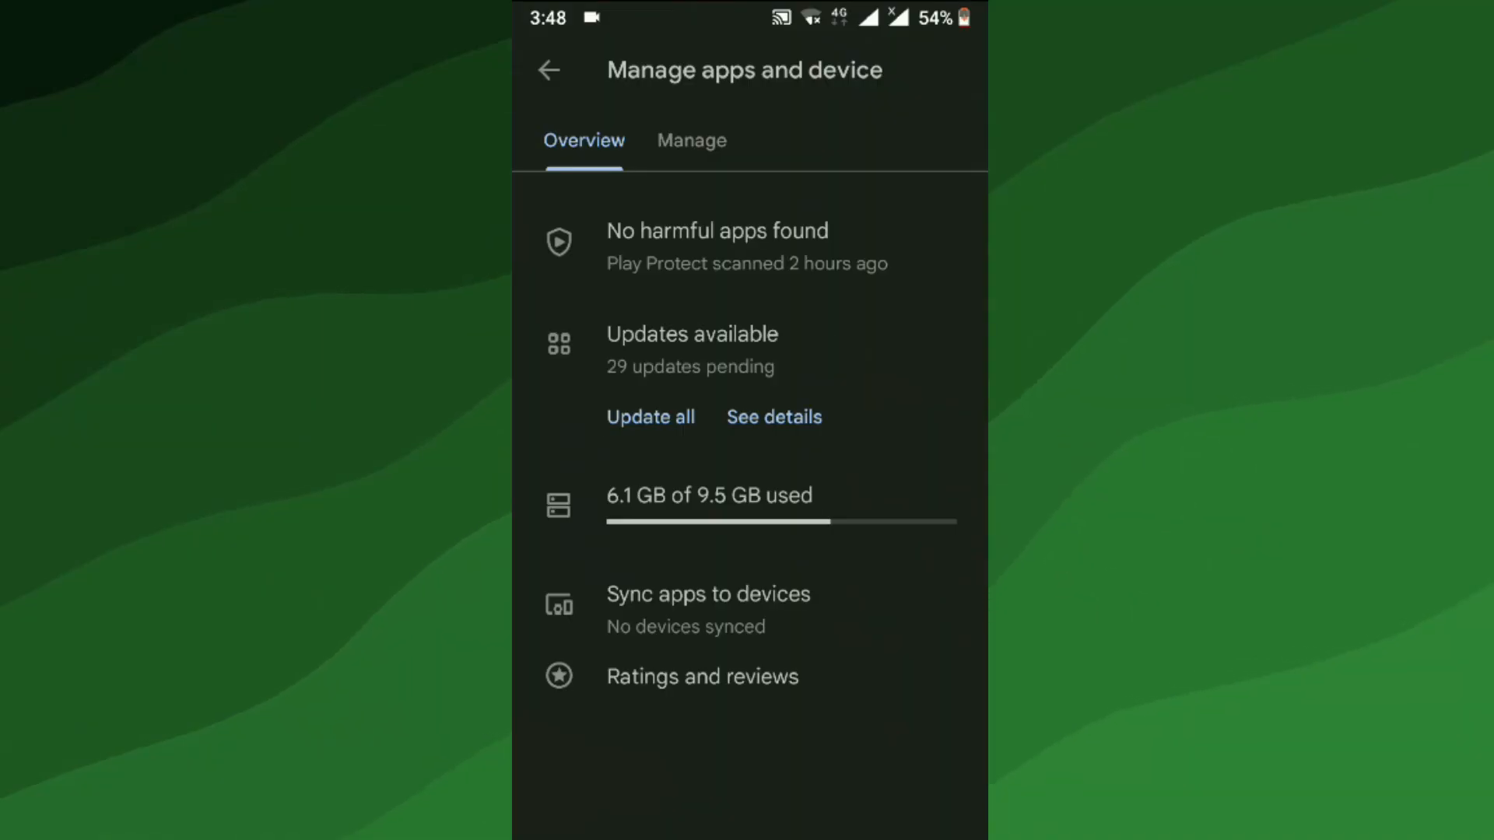
# - In Free up space, review app sizes and tick the 2 Player games app for removal
pyautogui.click(709, 495)
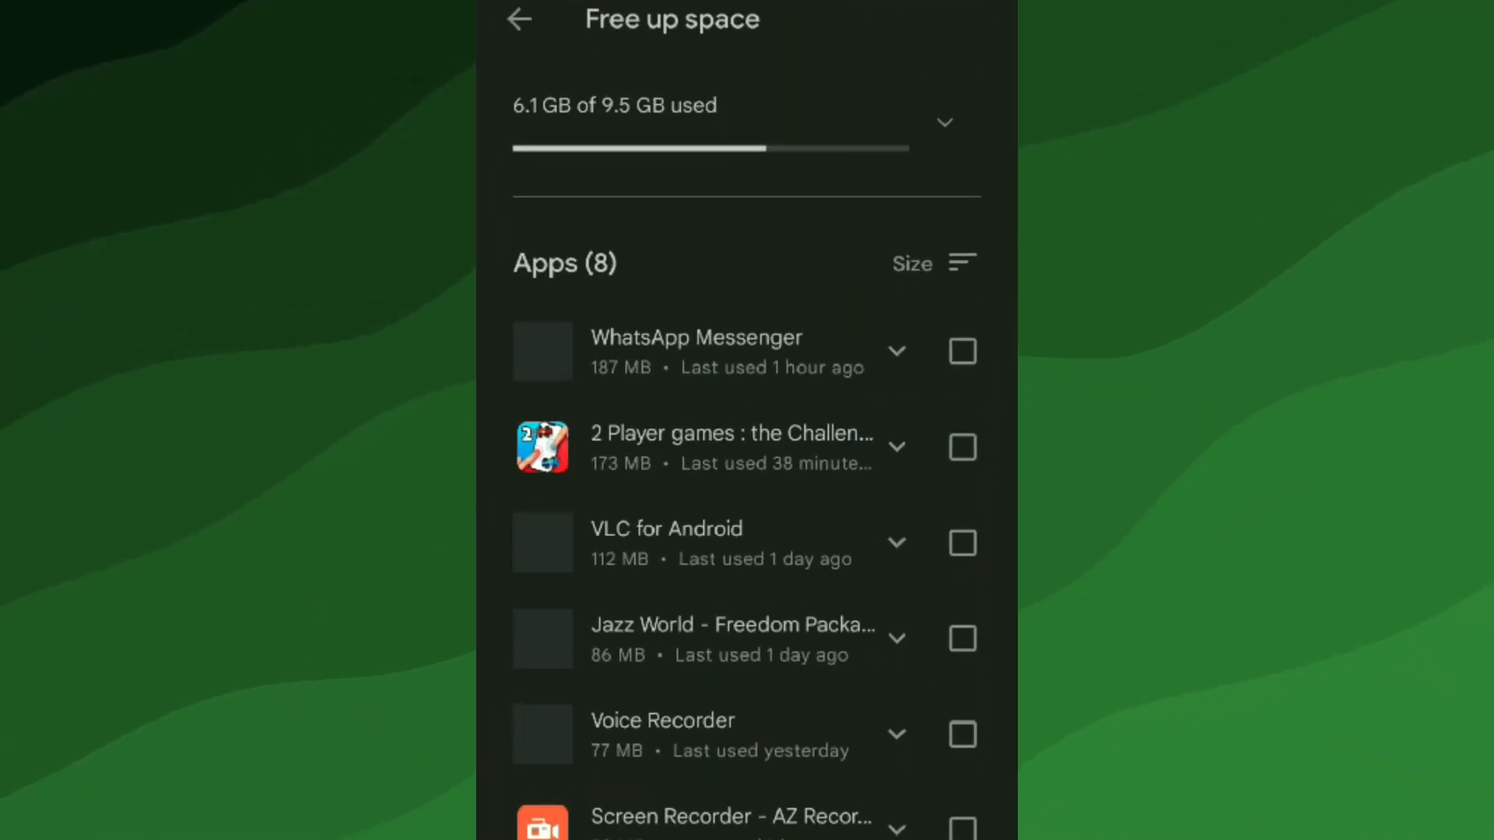
pyautogui.scroll(3)
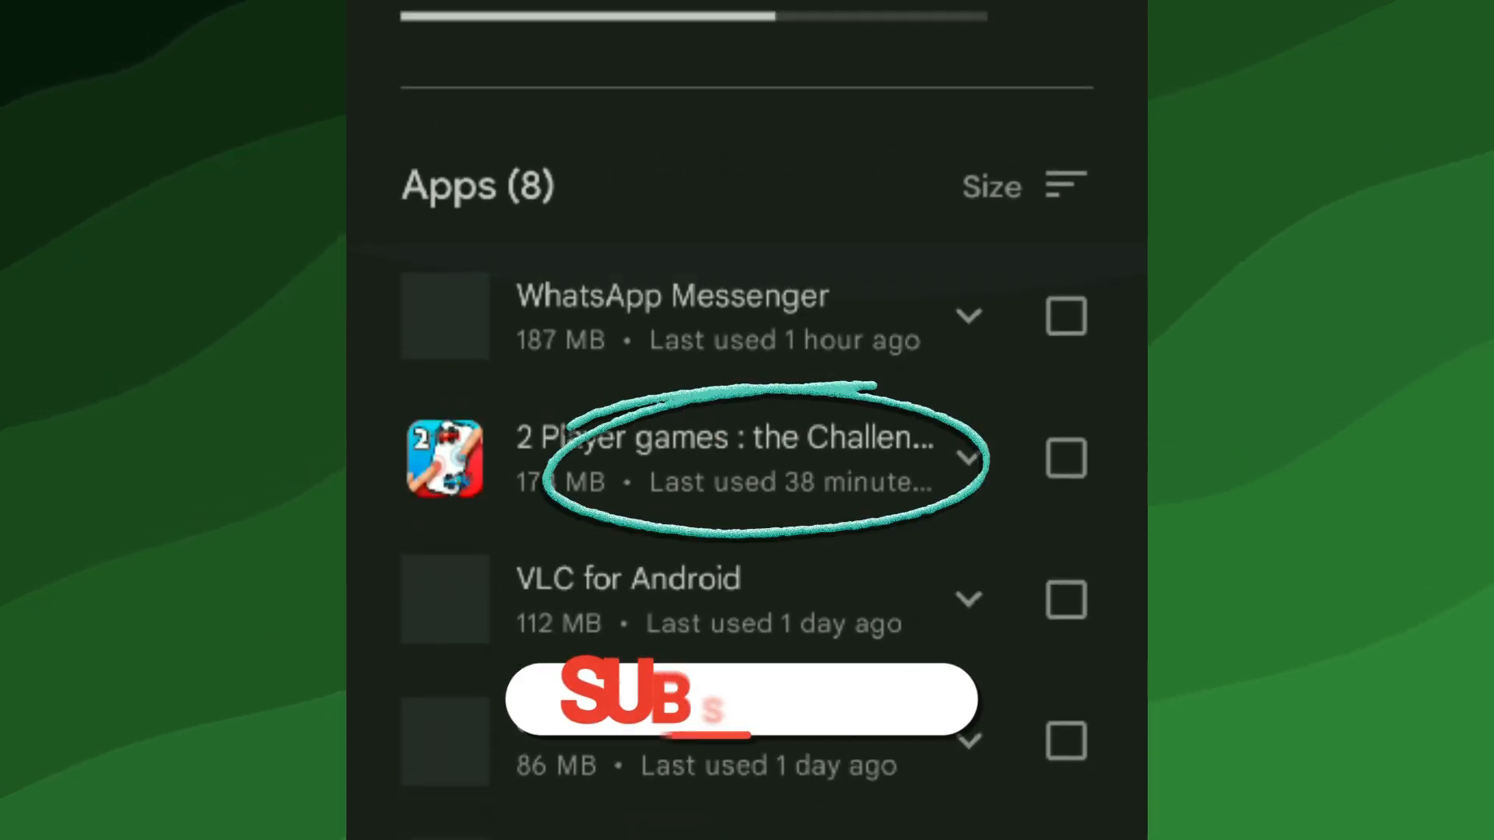
pyautogui.click(1065, 316)
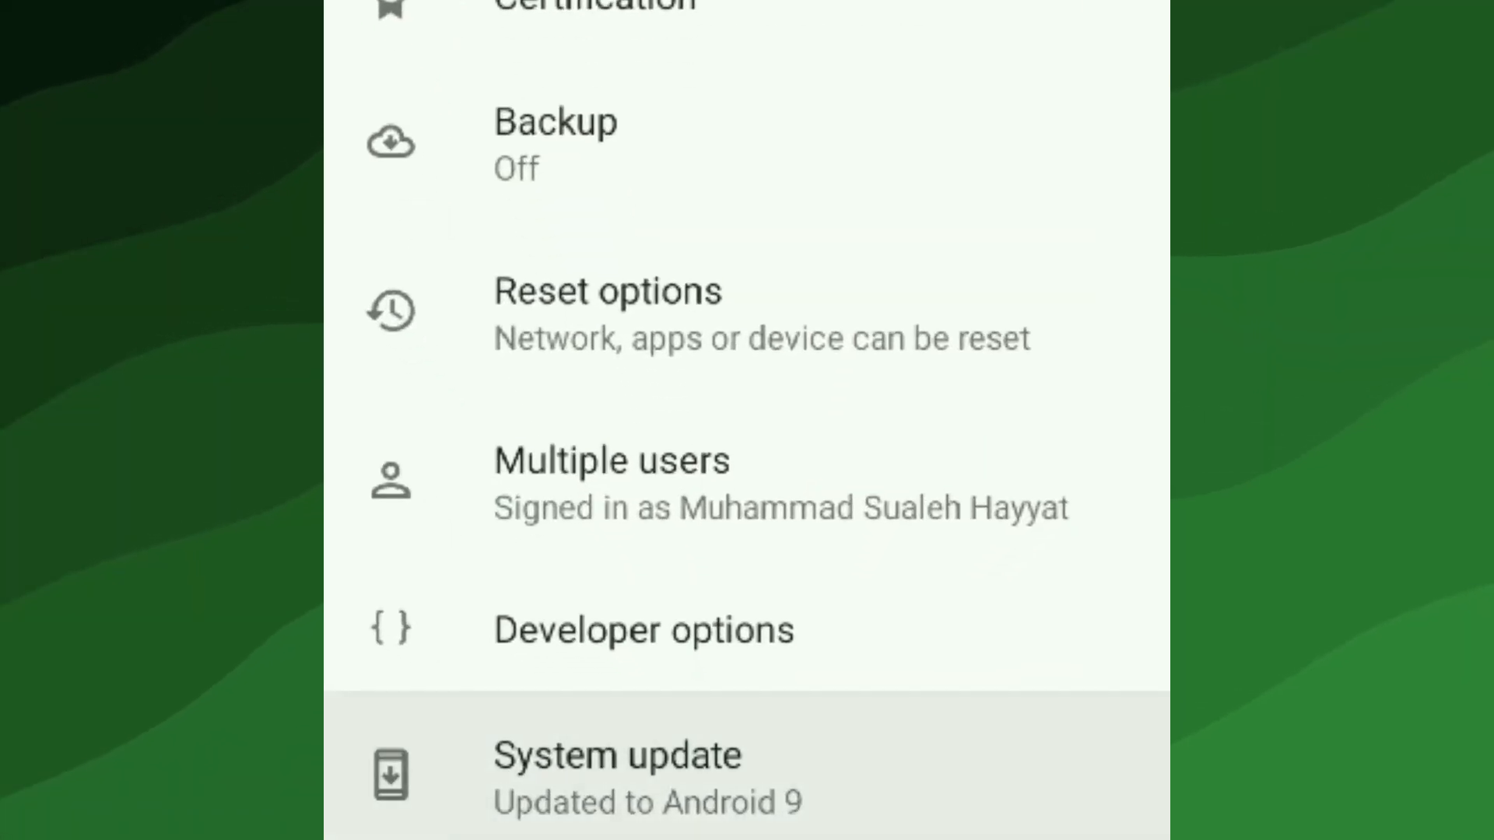
# - Run Check for update in System update and confirm the phone is current on Android 9
pyautogui.click(617, 777)
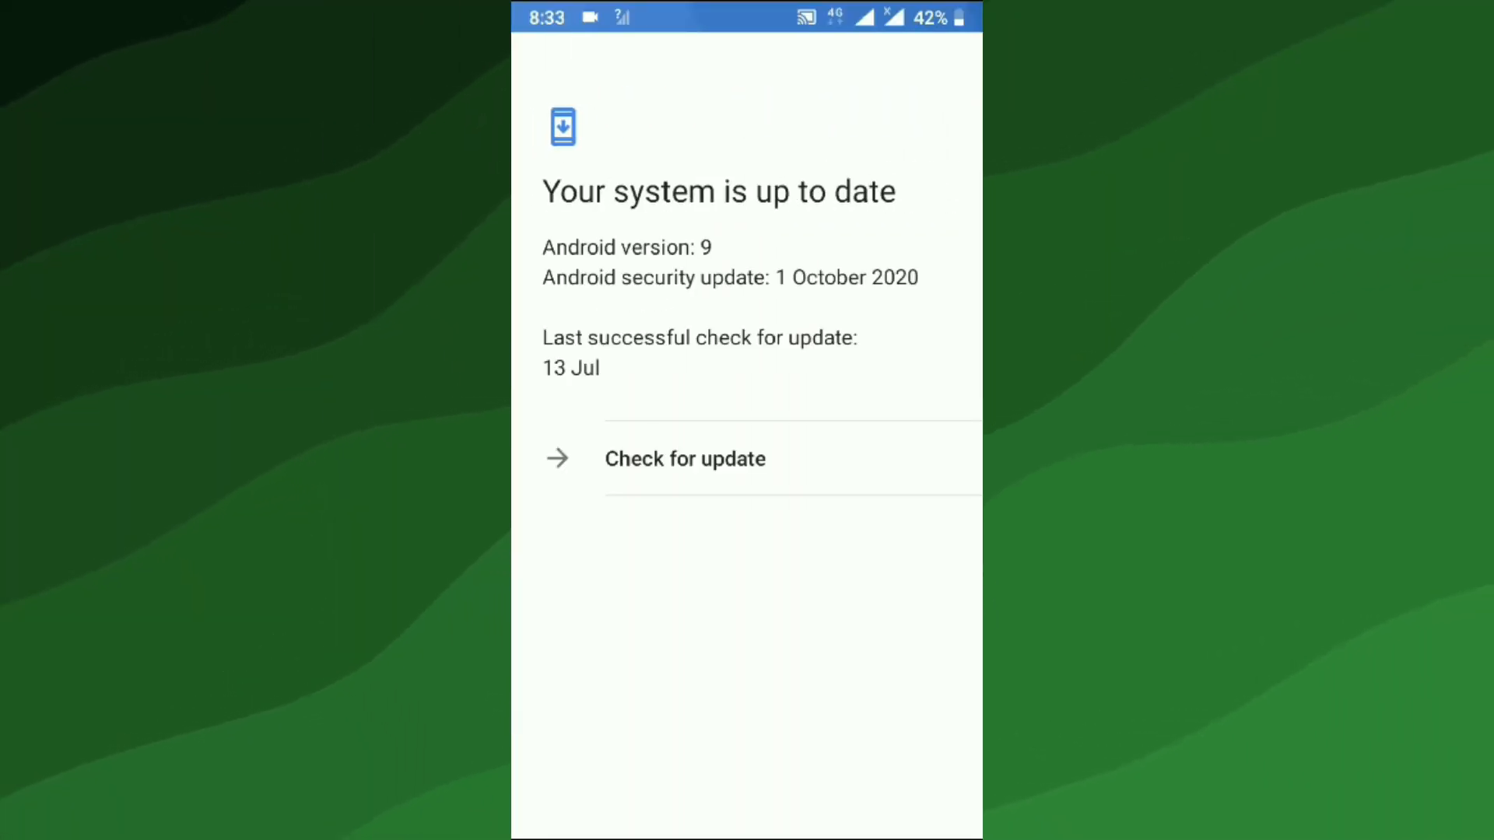
pyautogui.click(684, 458)
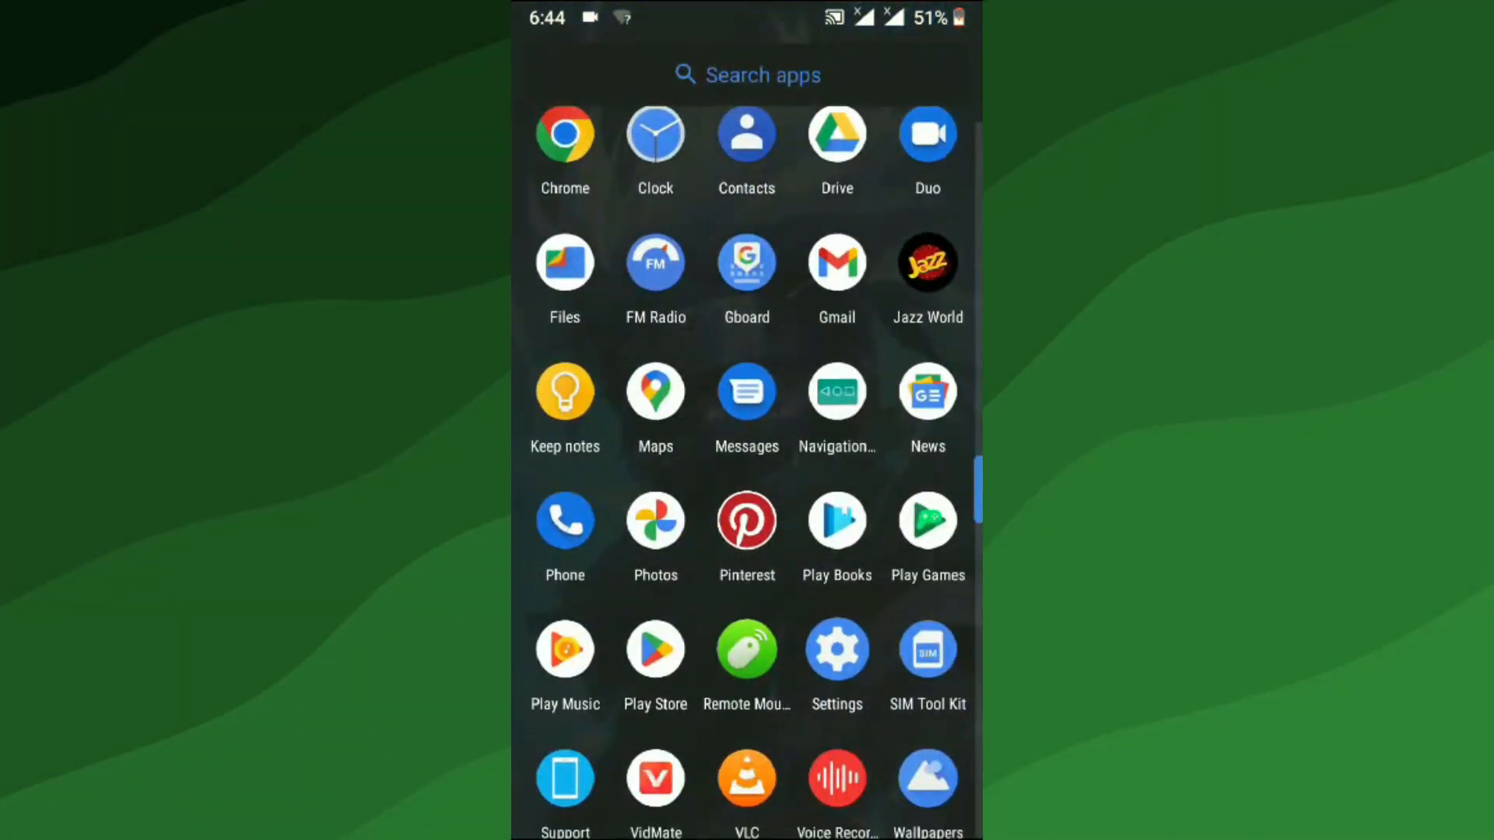
# - Enable developer mode via Build number in About phone and return to System settings
pyautogui.click(835, 649)
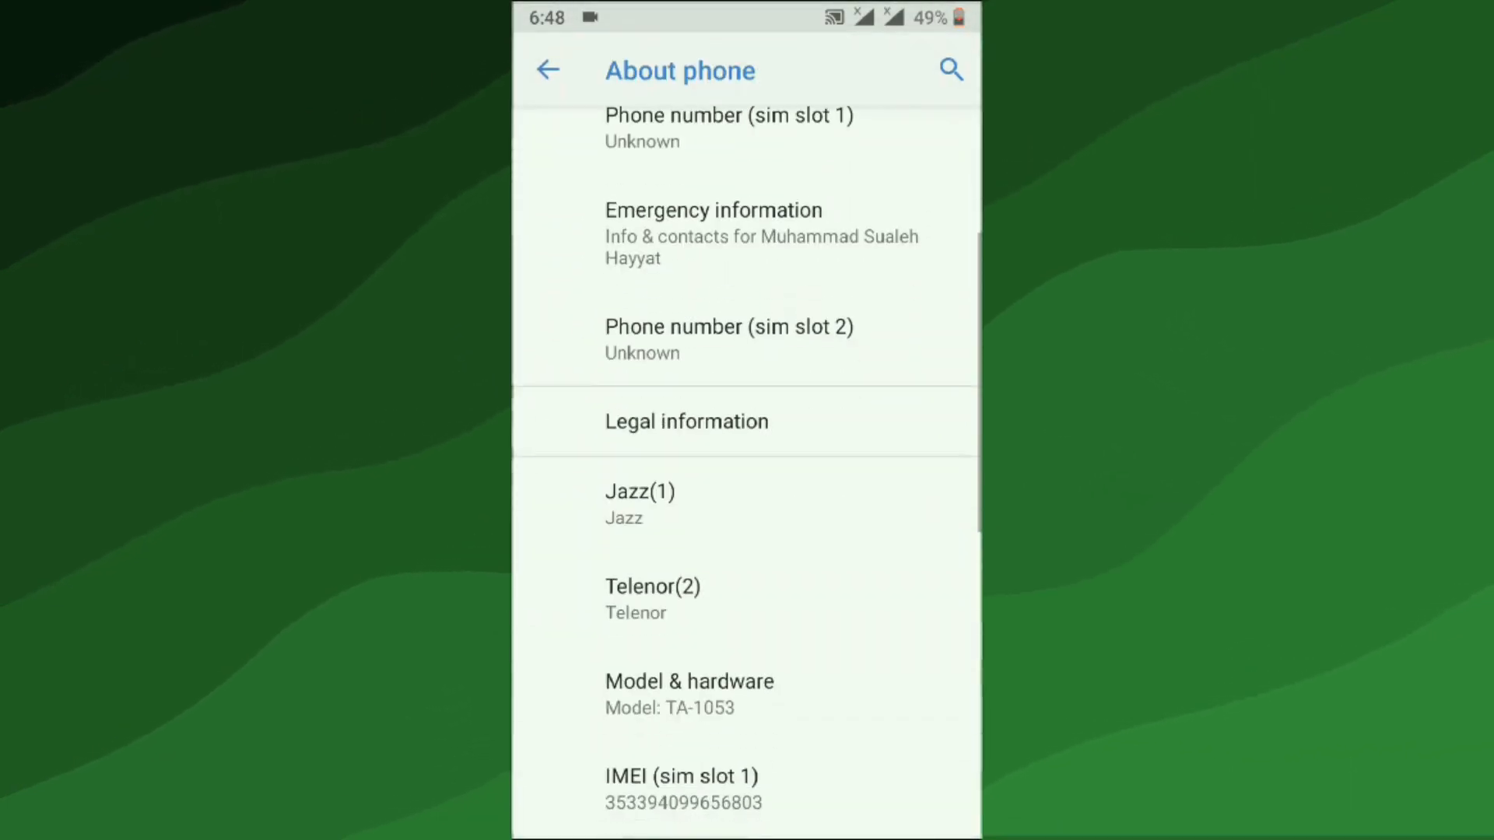
pyautogui.scroll(-3)
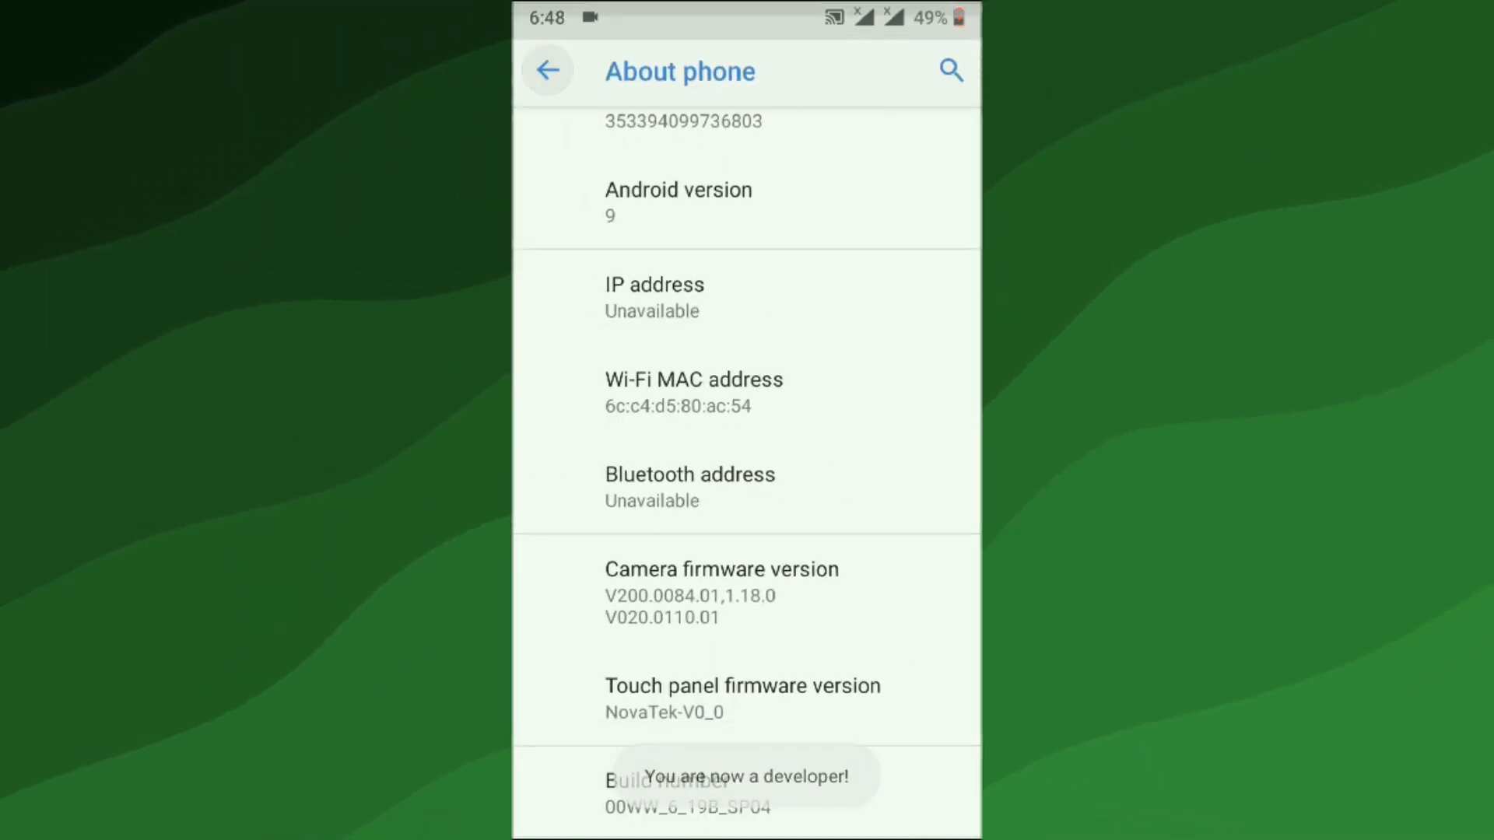
pyautogui.click(547, 71)
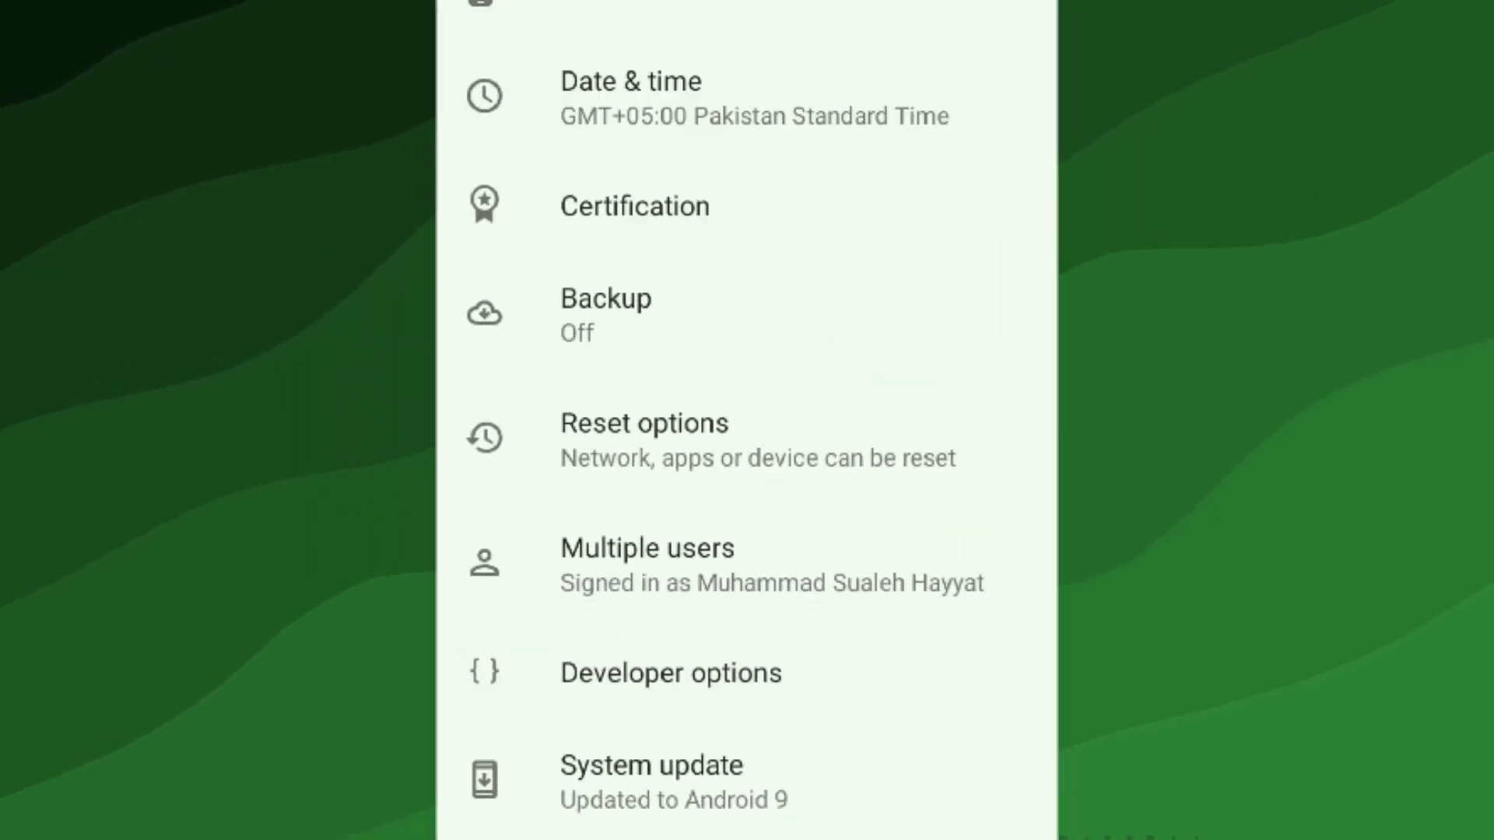
# - In Developer options' Drawing section, set window and transition animation scale to .5x
pyautogui.click(670, 671)
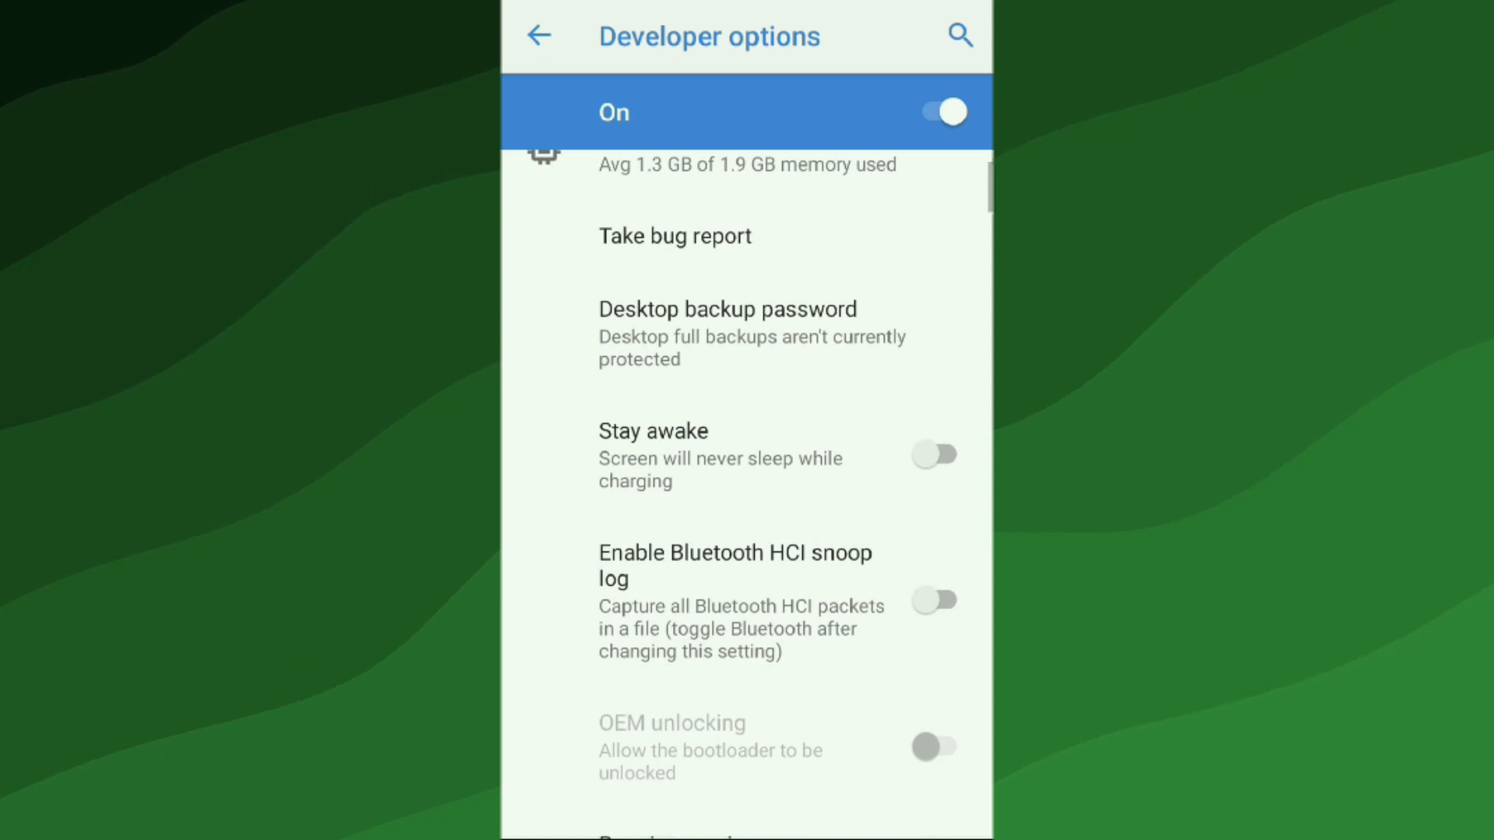
pyautogui.scroll(-3)
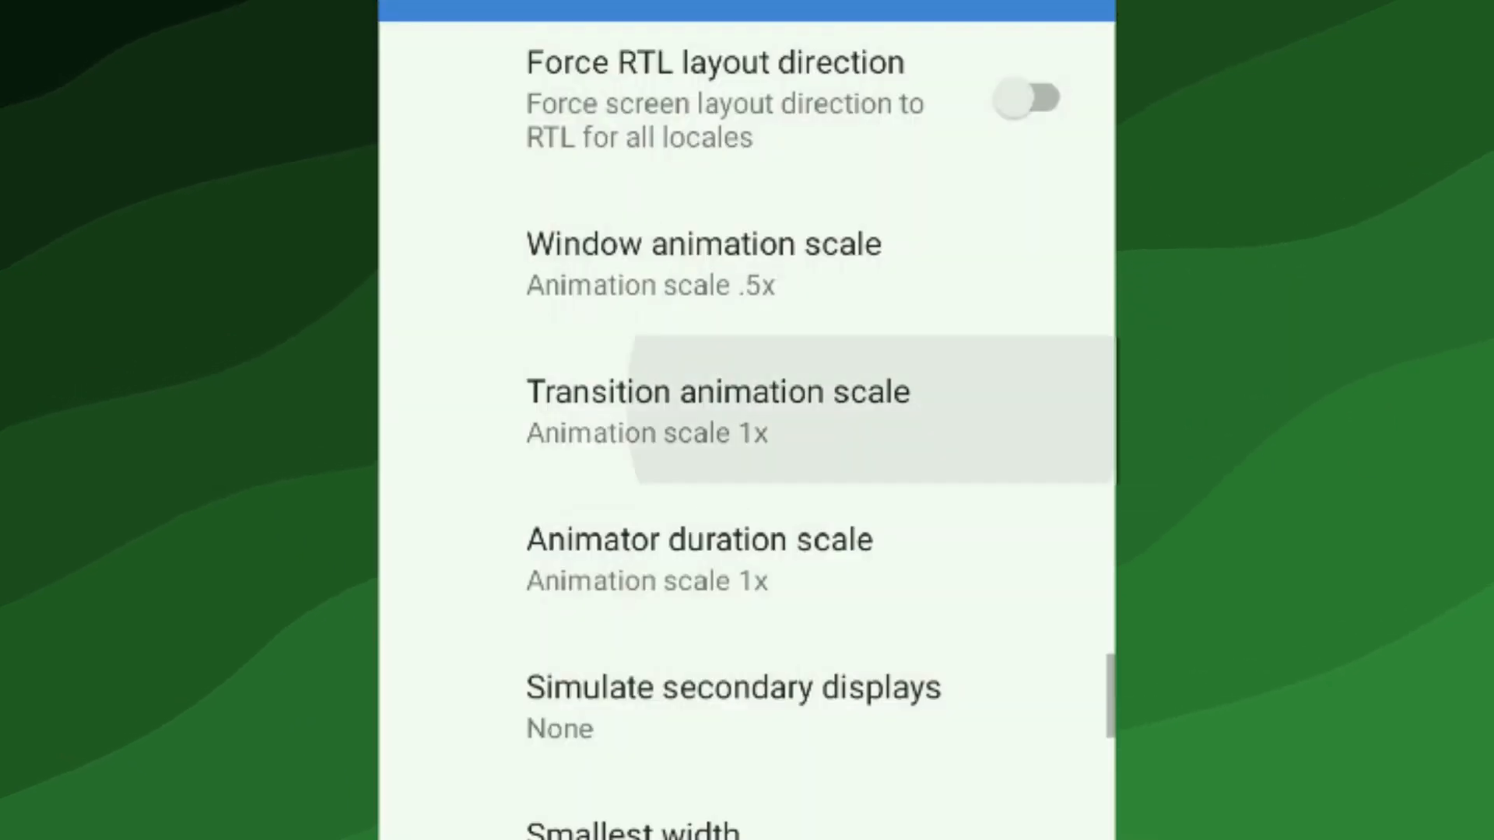
pyautogui.click(718, 410)
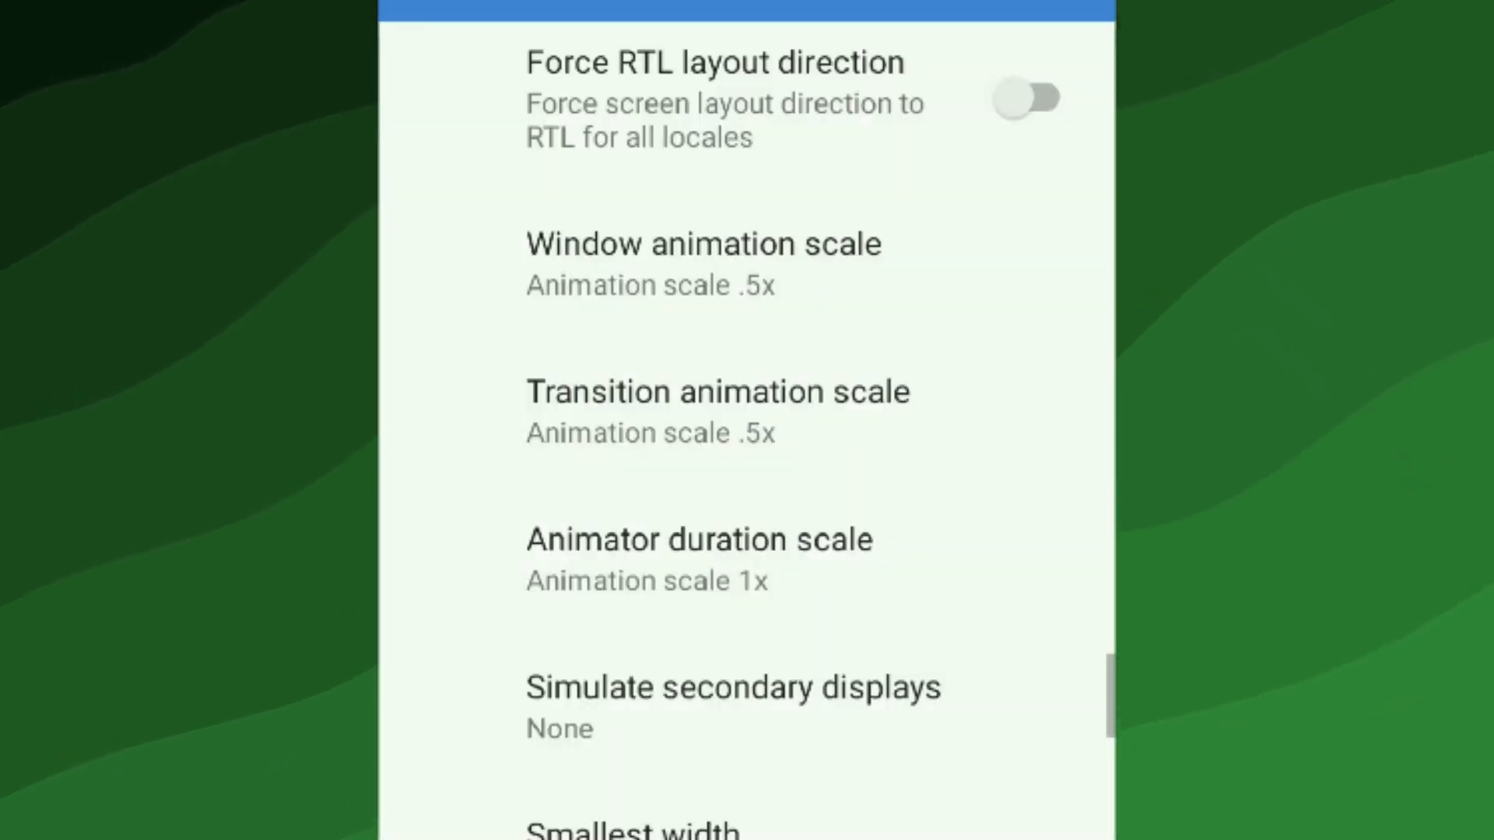
pyautogui.click(699, 557)
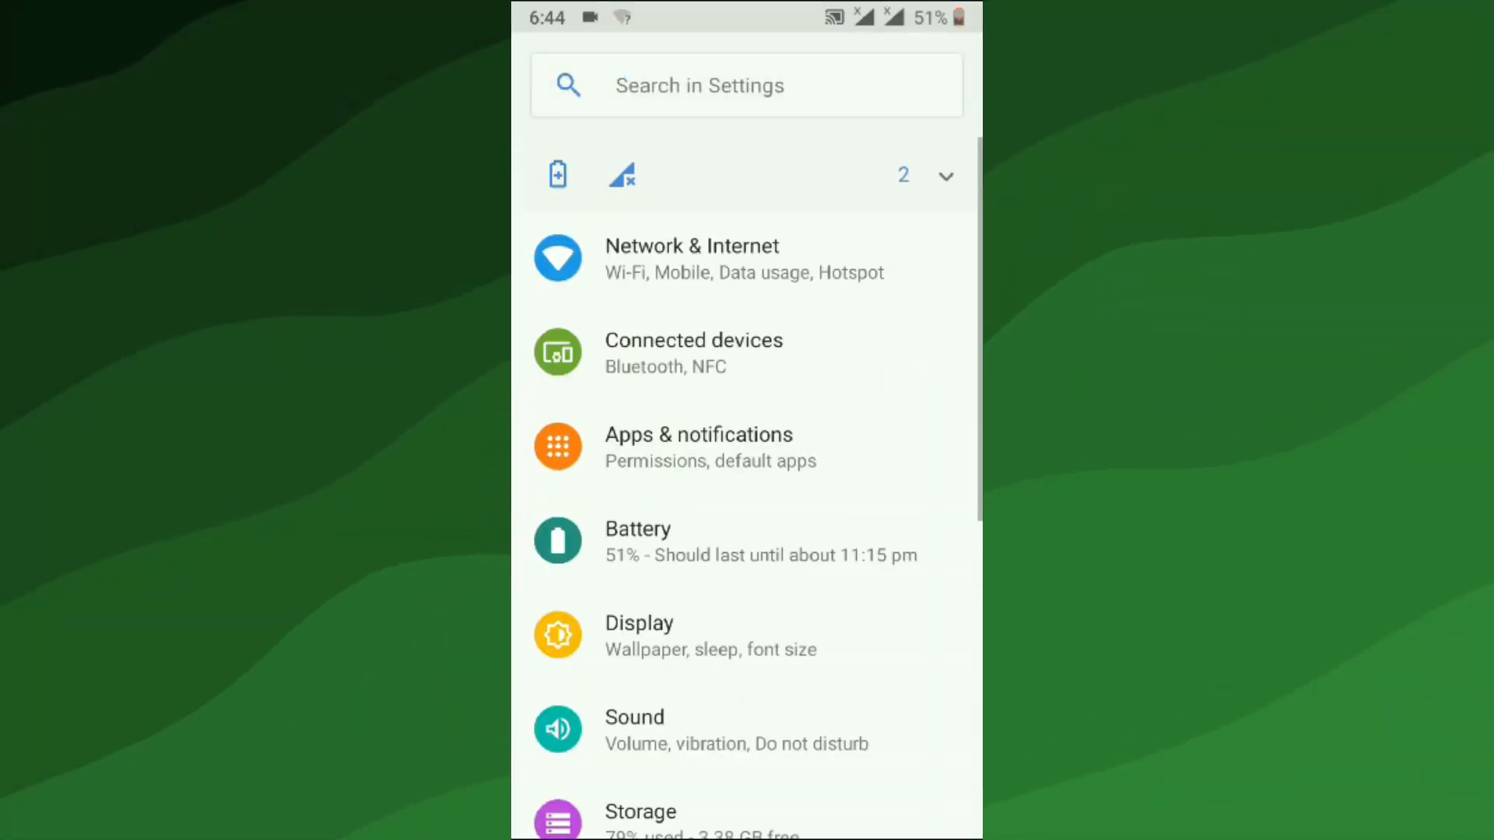
# - From Storage, reach YouTube's storage details showing its 151 MB cache
pyautogui.scroll(3)
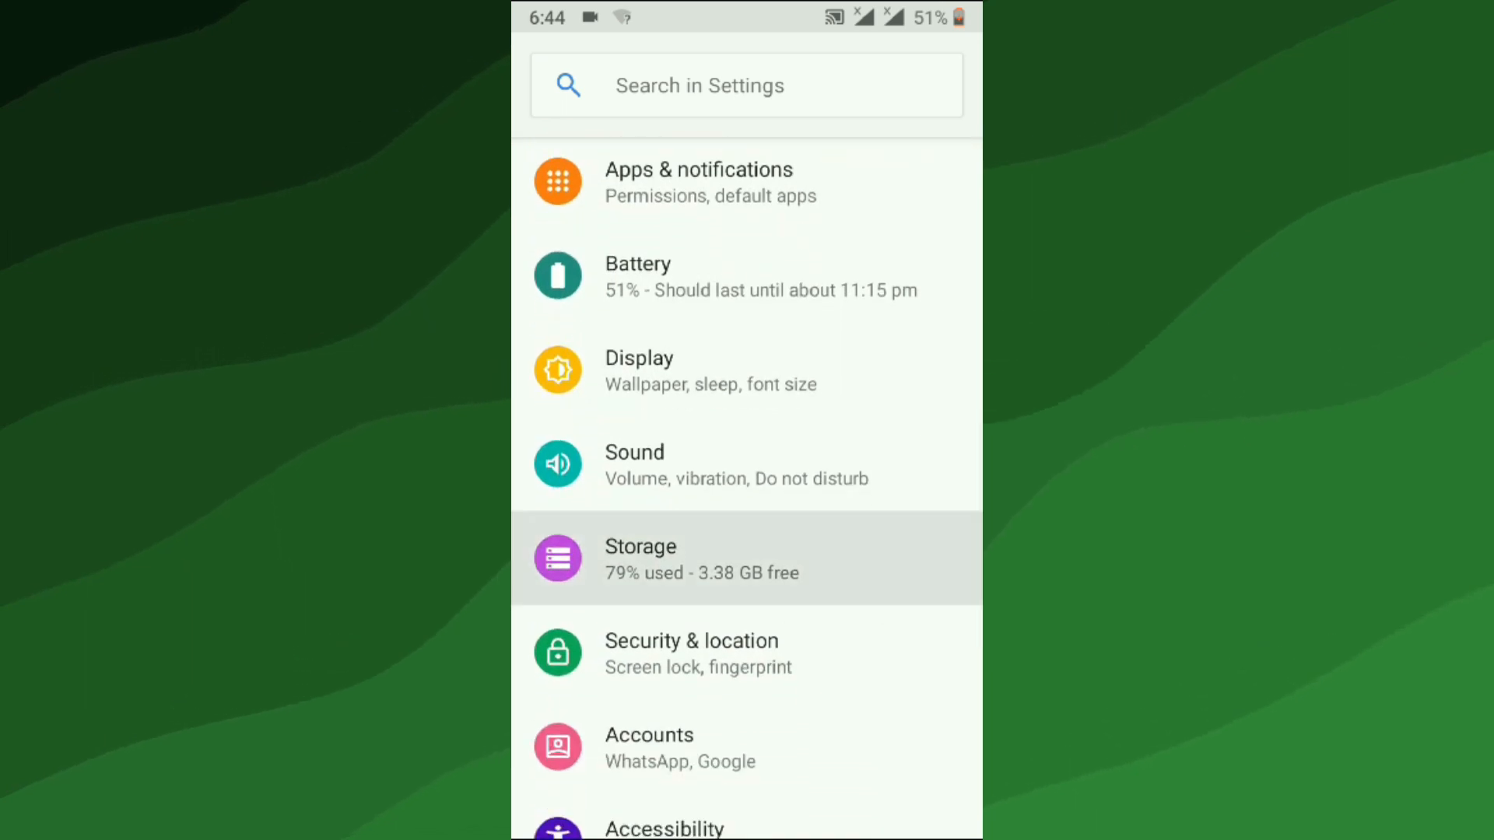
pyautogui.click(747, 560)
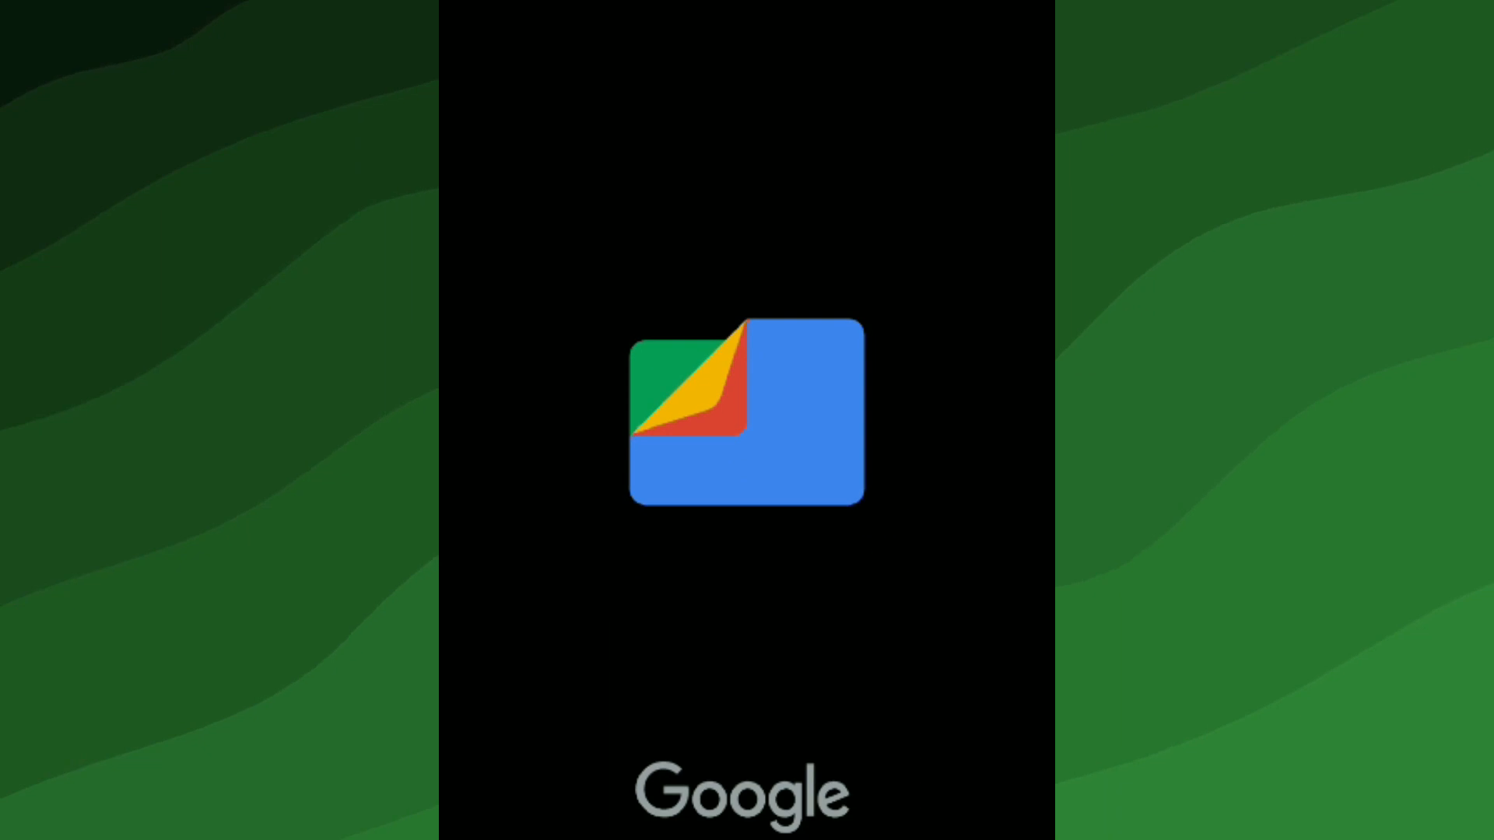
pyautogui.click(747, 421)
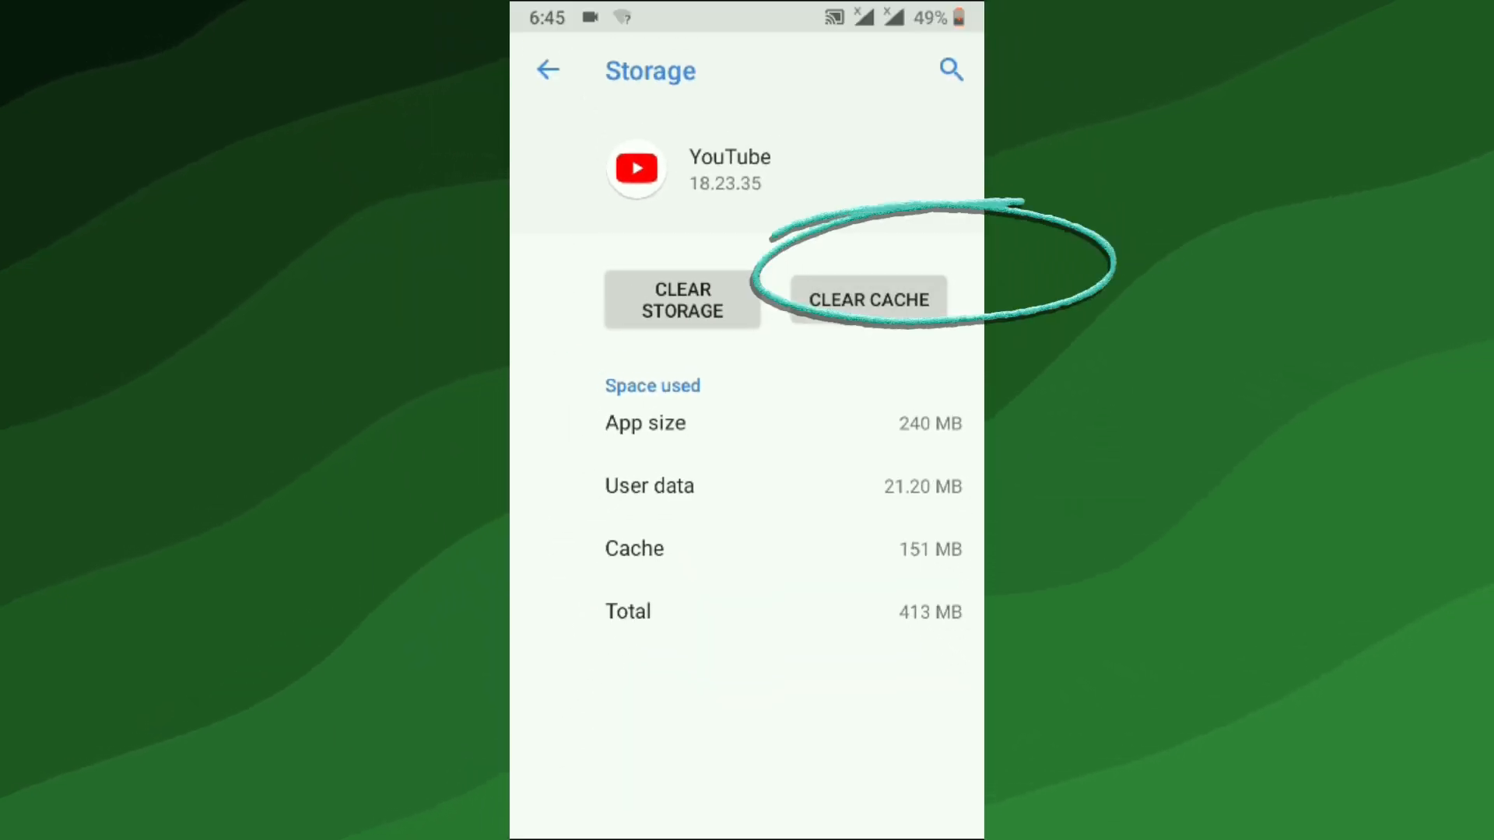
# - Clear YouTube's 151 MB cache and go back to the app list
pyautogui.click(867, 298)
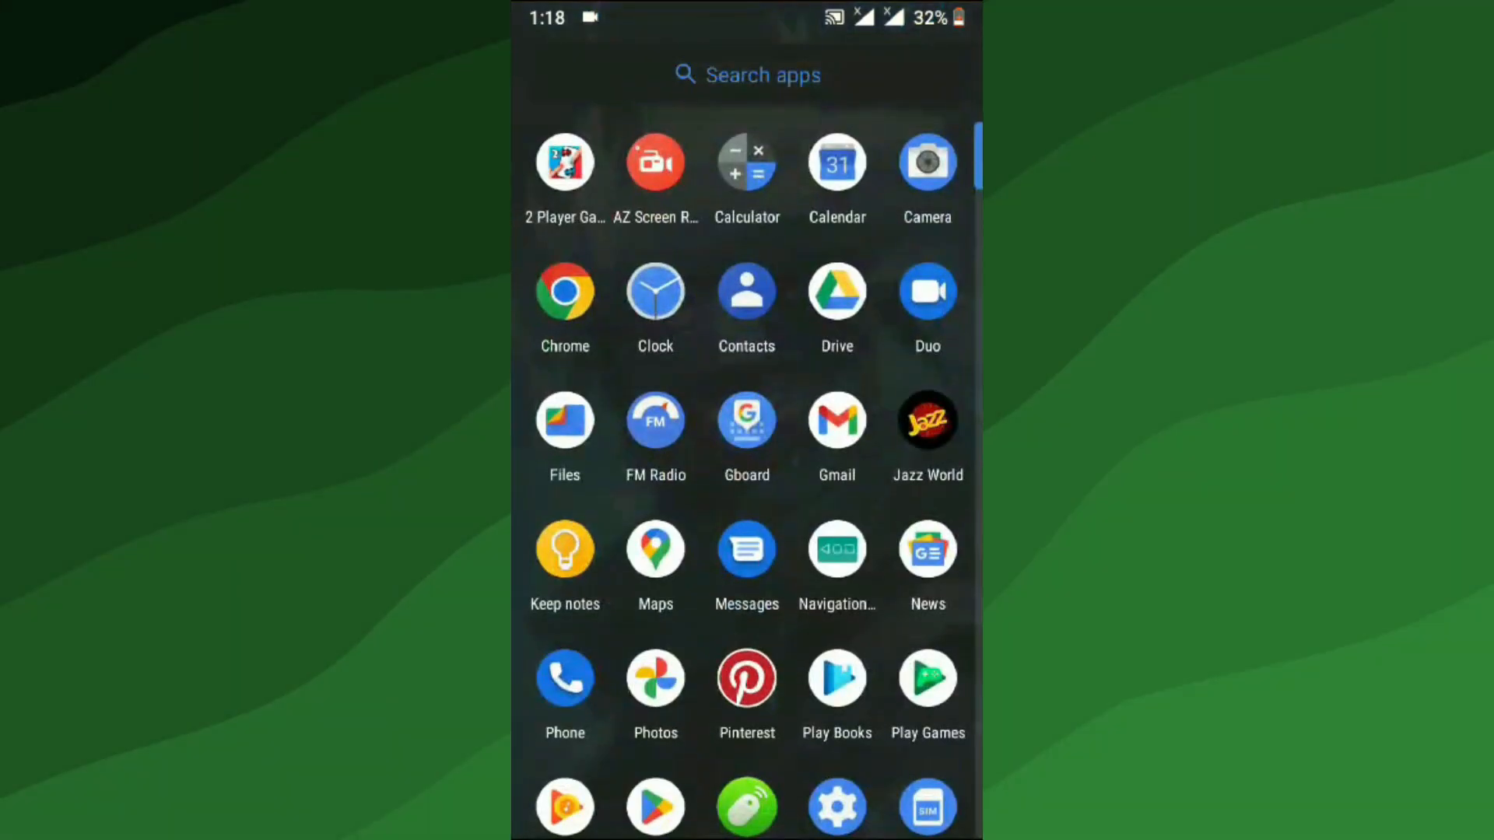
# - Reach Erase all data (factory reset) under System > Reset options
pyautogui.click(837, 805)
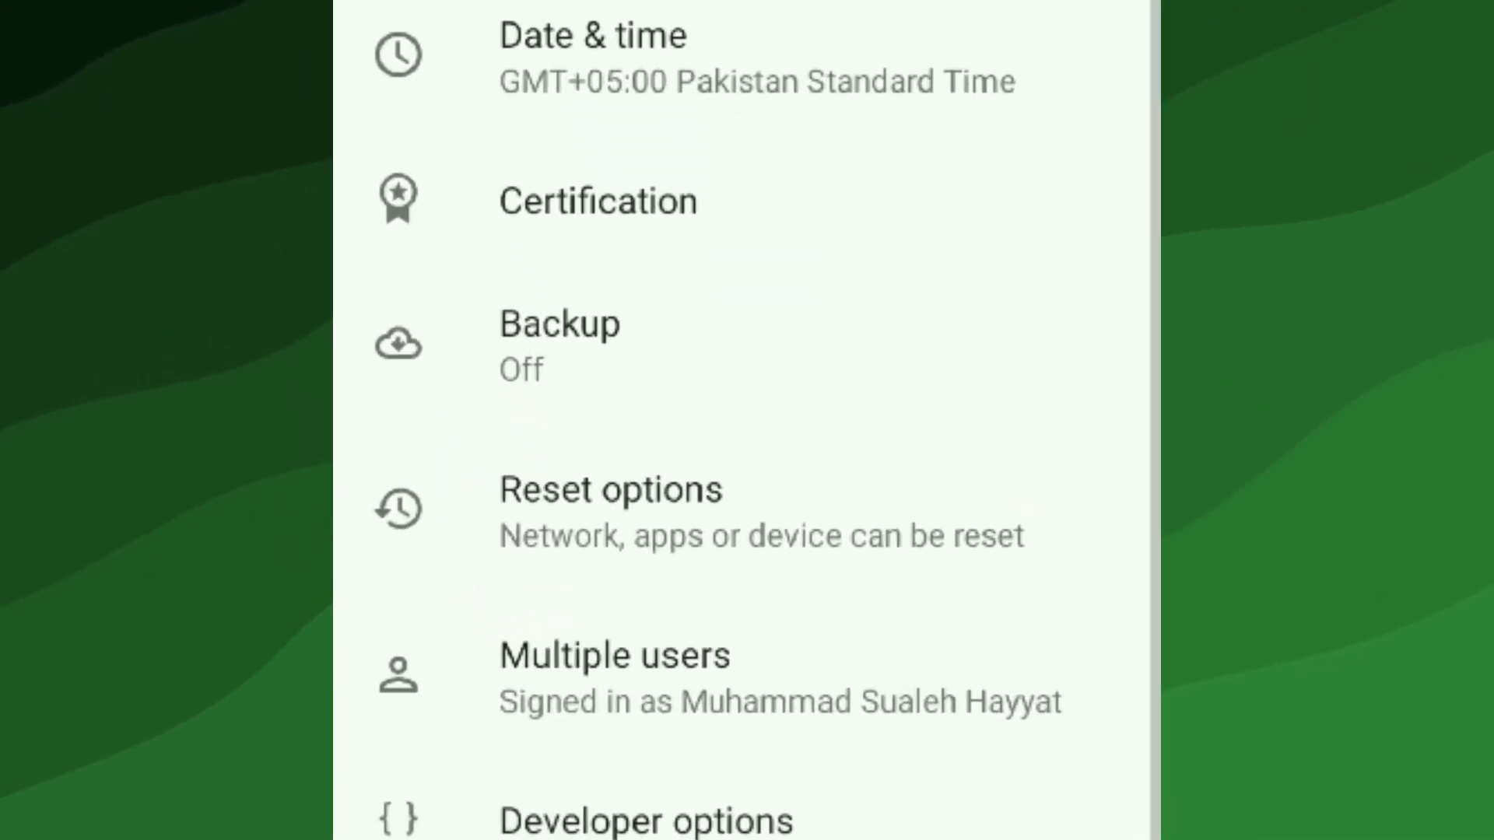
pyautogui.click(610, 489)
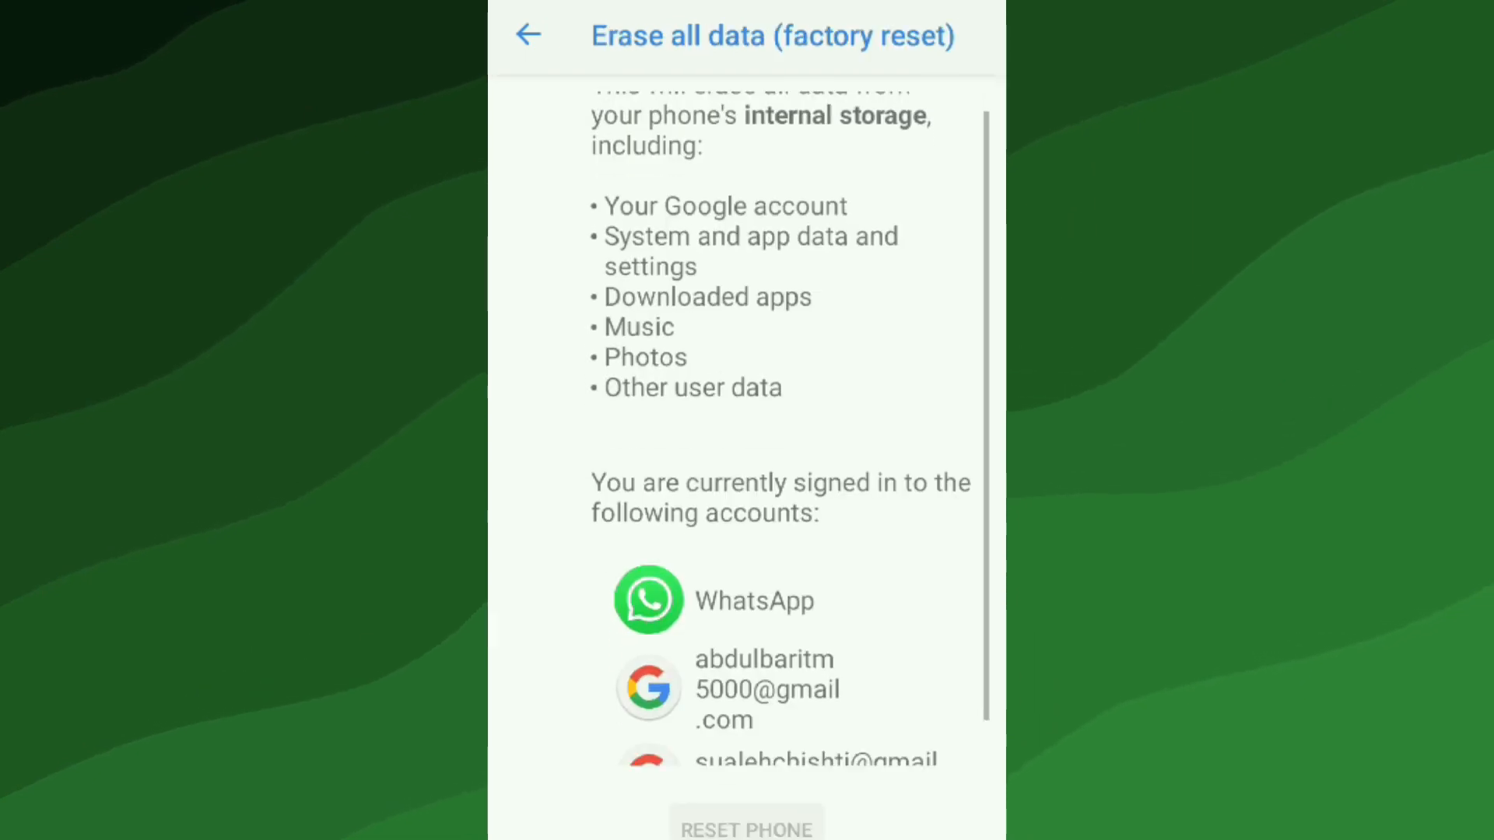